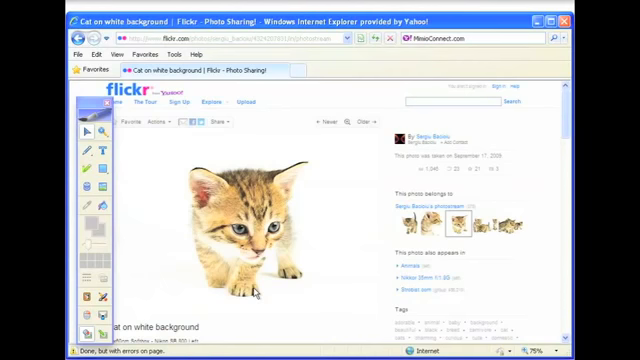
{"action": "mouse_move", "coordinate": [190, 248]}
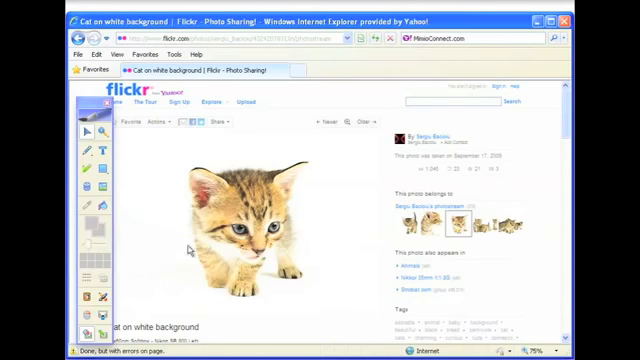
Show the capture tool's menu with Insert File and Screen Clipping over the Flickr kitten page
{"action": "left_click", "coordinate": [98, 184]}
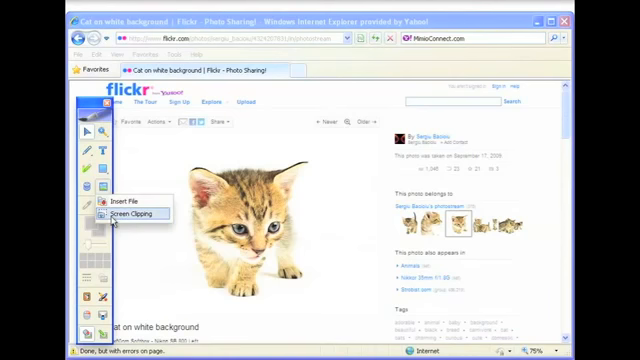
Enter Screen Clipping mode, freezing the Flickr kitten page for capture
{"action": "left_click", "coordinate": [134, 214]}
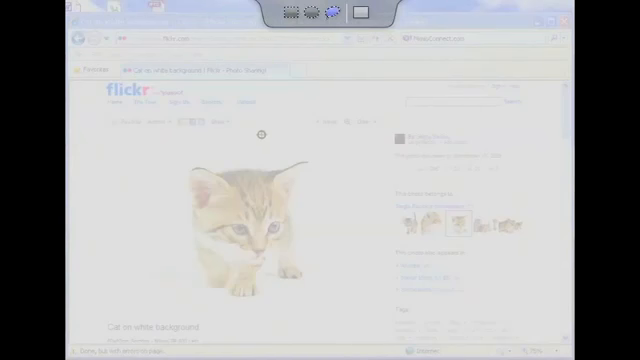
{"action": "mouse_move", "coordinate": [260, 170]}
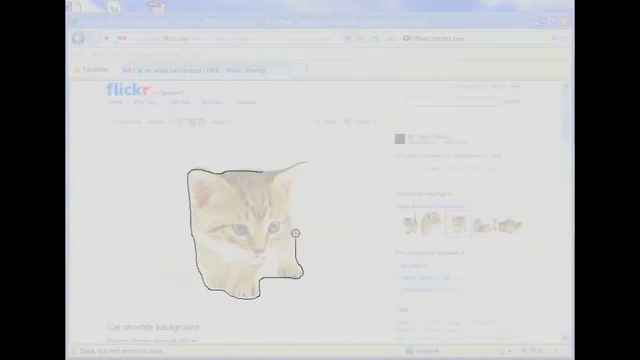
Trace a freeform outline around the kitten and select the resulting image on the Notebook page
{"action": "left_click_drag", "start_coordinate": [298, 232], "coordinate": [298, 172]}
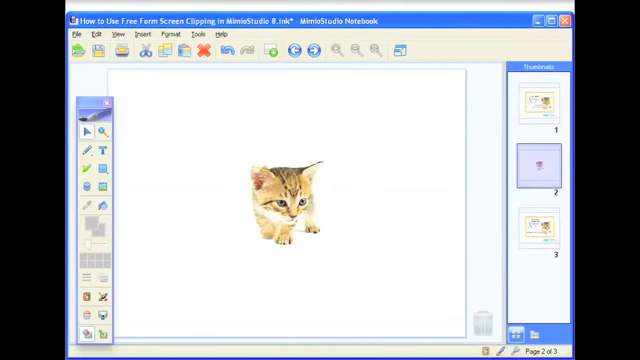
{"action": "left_click", "coordinate": [284, 200]}
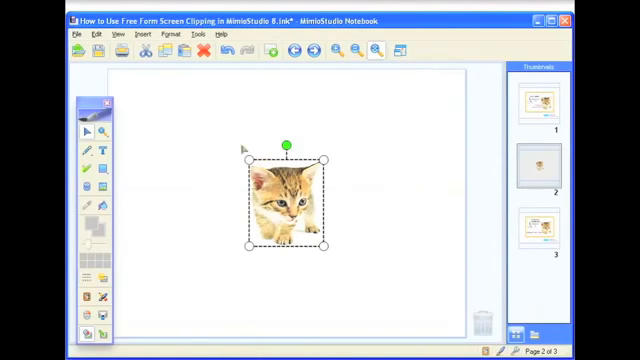